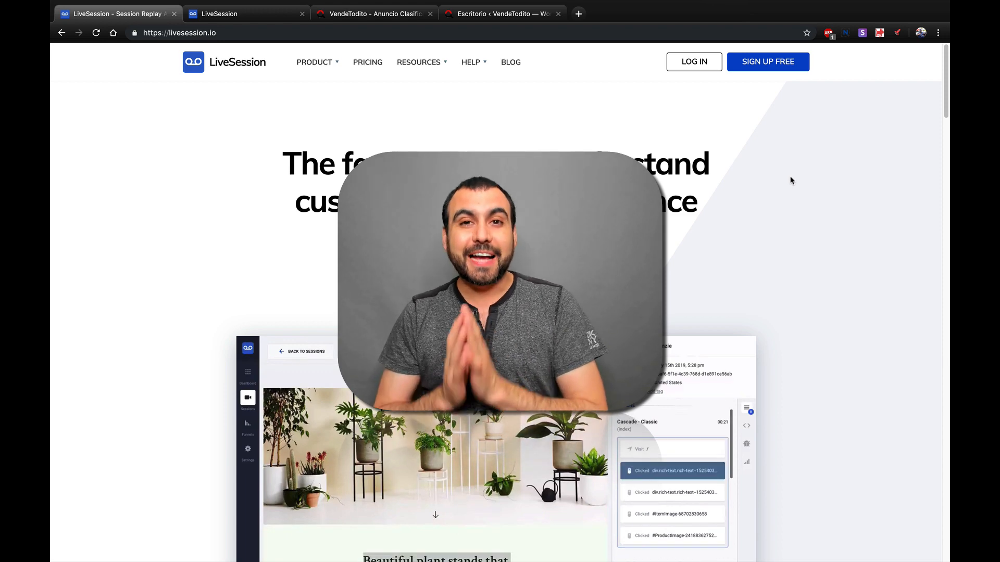
# Review the 39 recorded vendetodito.com sessions, then view the VendeTodito classifieds homepage.
pyautogui.scroll(-3)
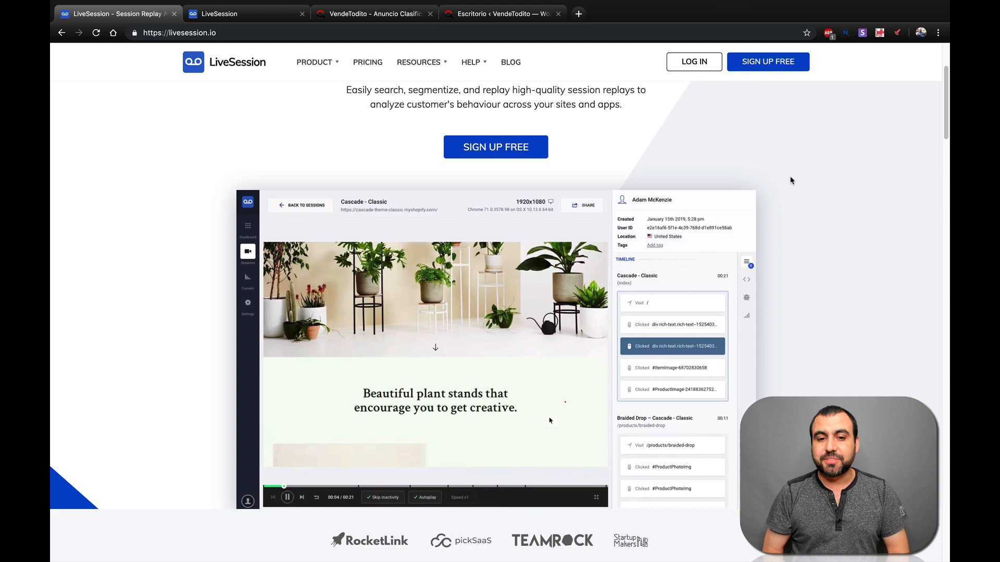
pyautogui.scroll(-3)
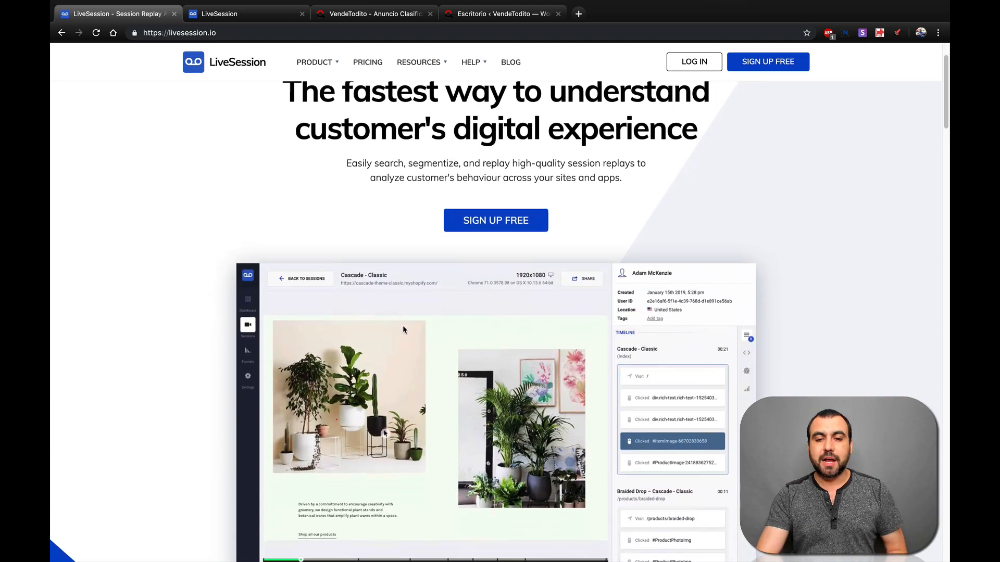
pyautogui.scroll(-3)
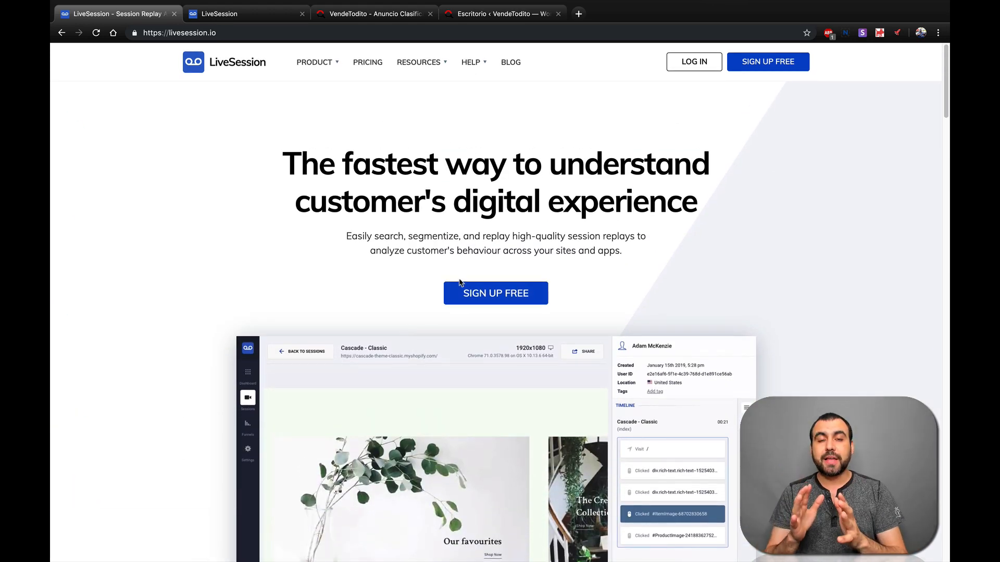
pyautogui.click(246, 13)
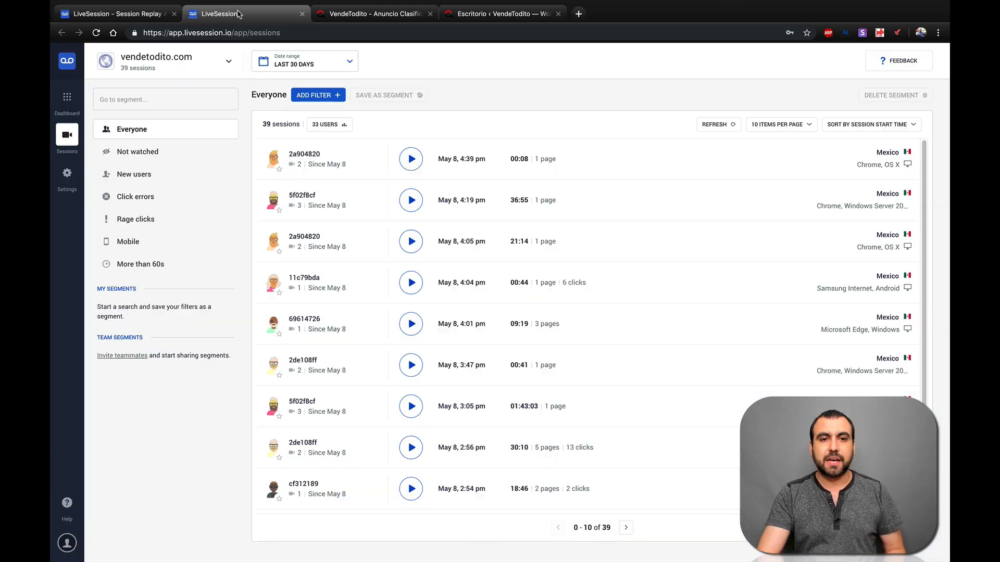
pyautogui.moveTo(579, 281)
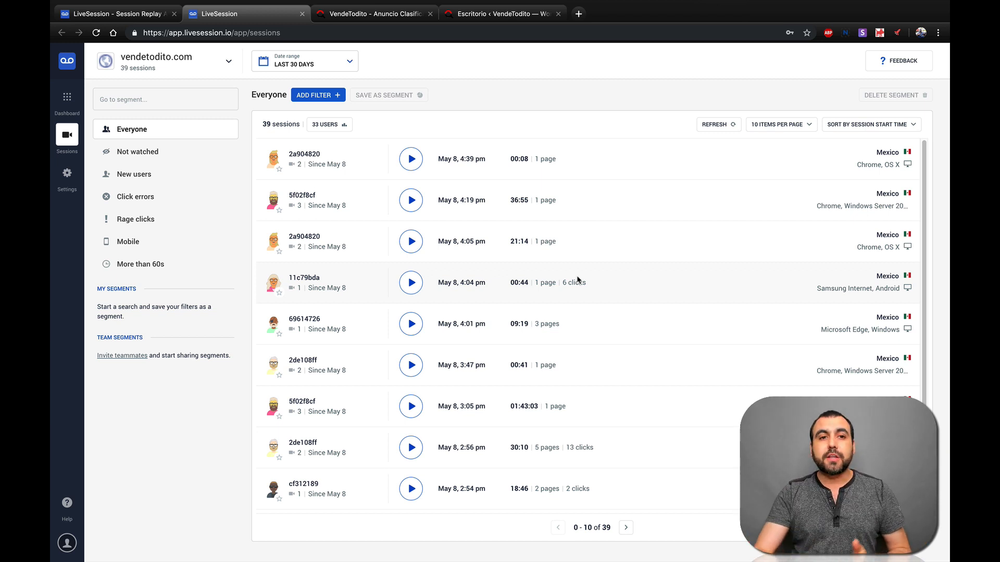
pyautogui.click(373, 14)
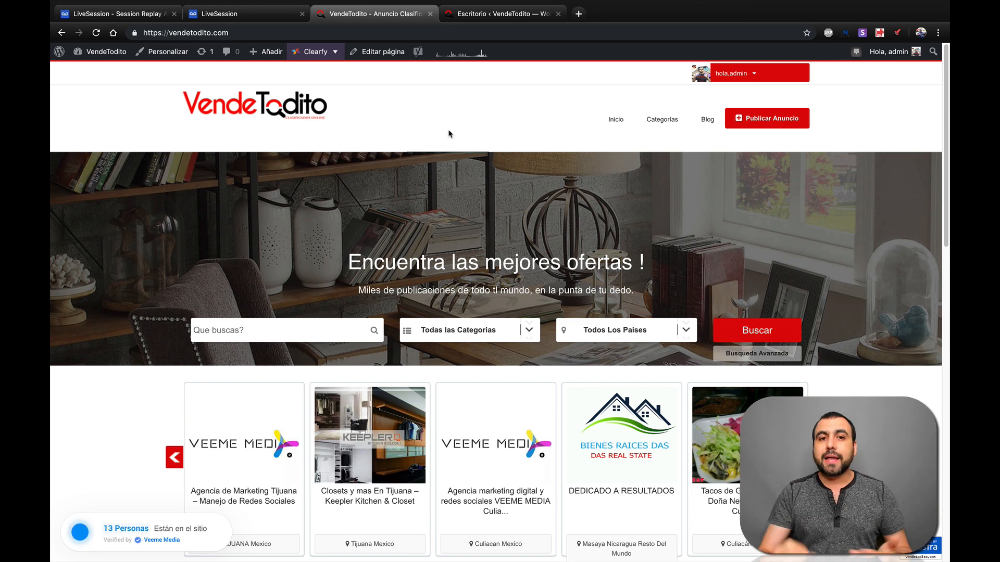
# Check the LiveSession tracking script in Insert Headers and Footers, then return to the session list.
pyautogui.click(501, 13)
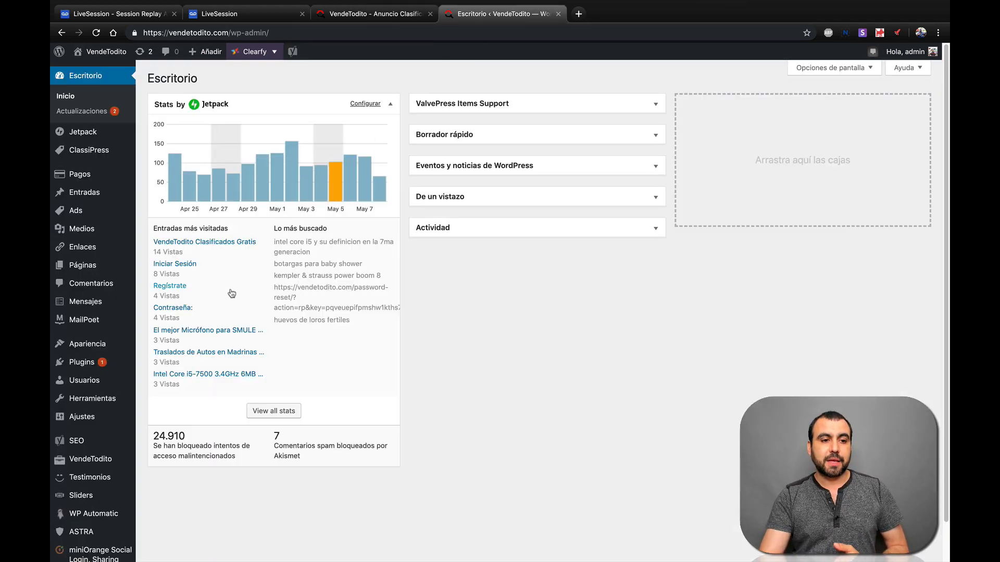
pyautogui.moveTo(81, 363)
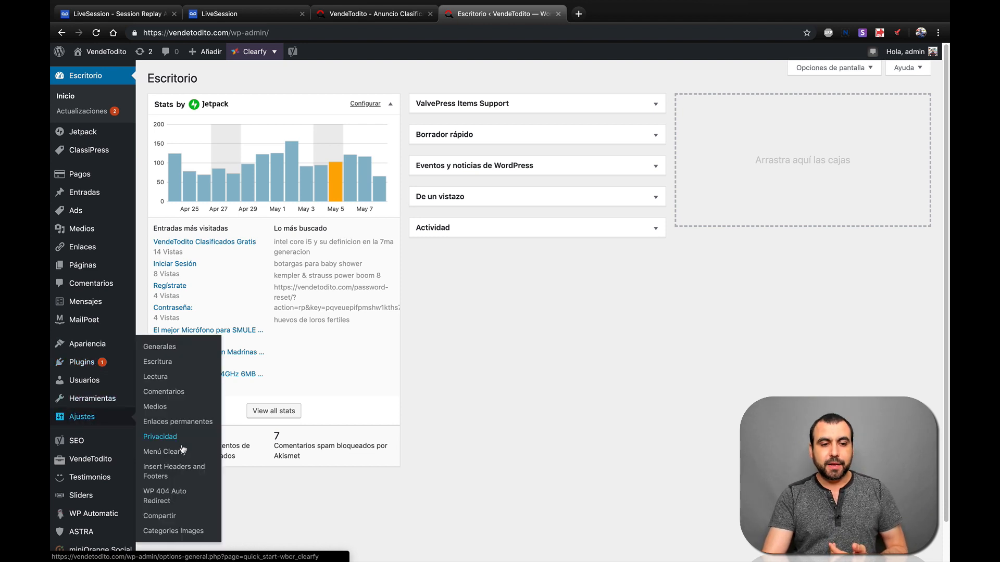
pyautogui.moveTo(181, 471)
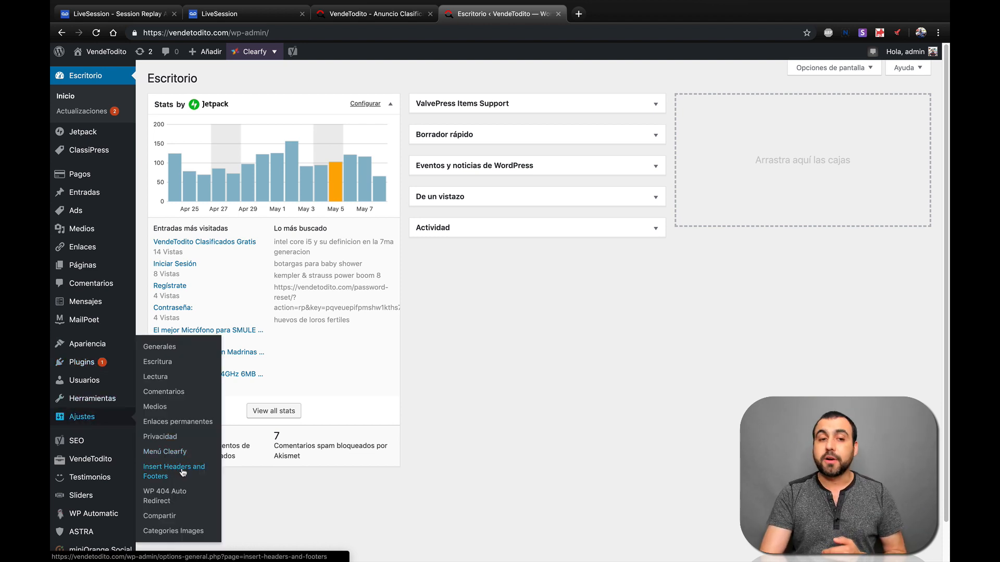
pyautogui.click(174, 472)
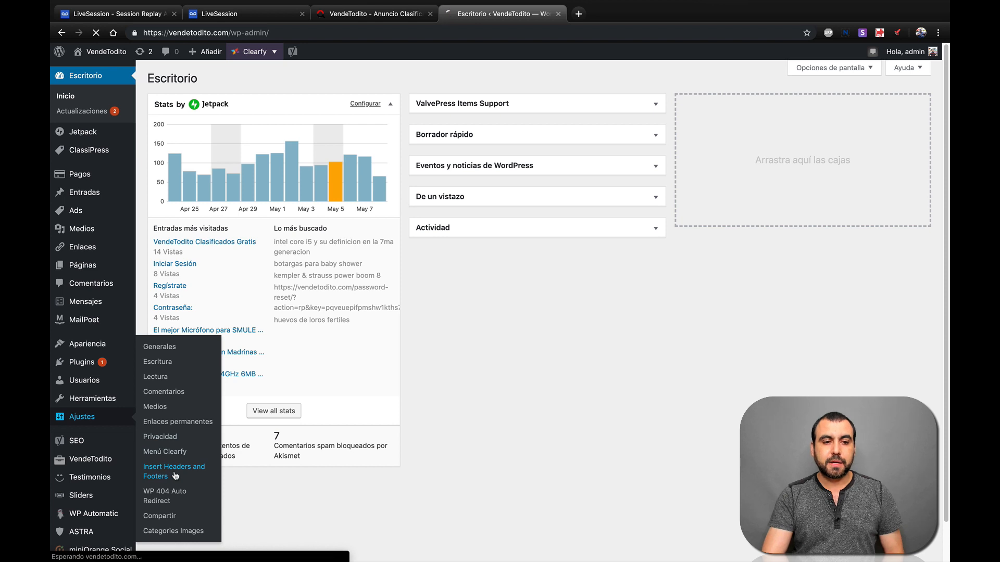
pyautogui.click(174, 472)
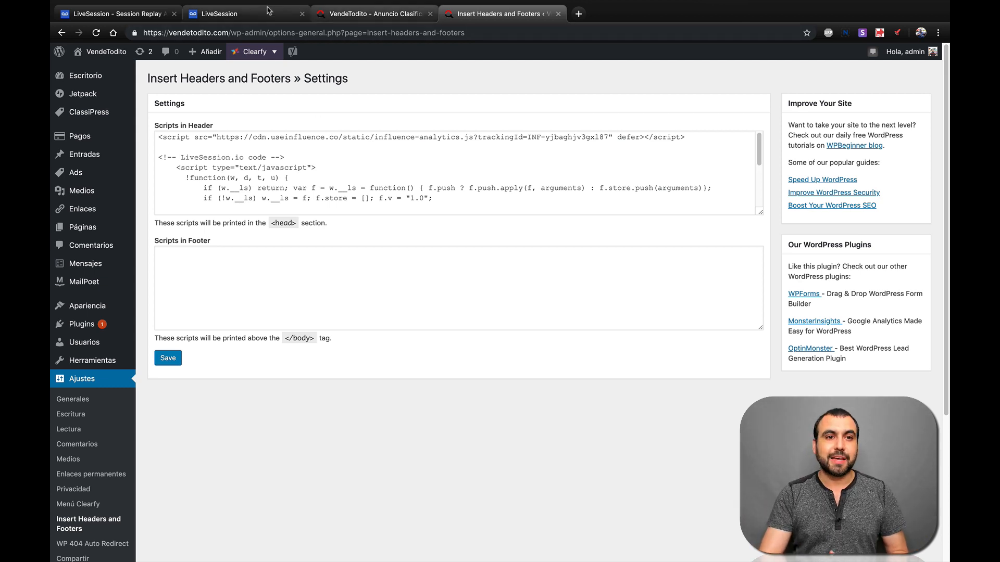
pyautogui.click(220, 14)
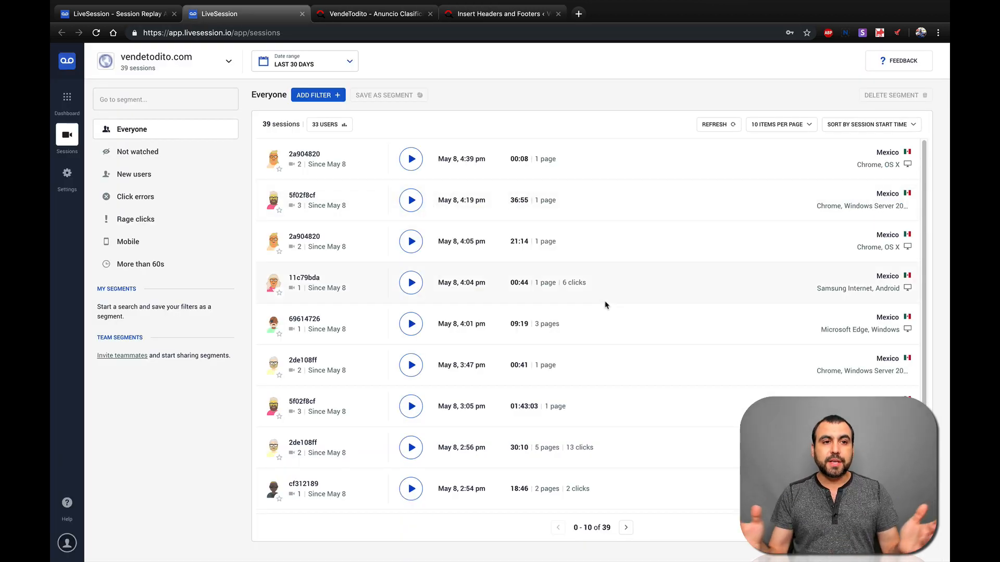
# Start the replay of session 11c79bda, the 44-second Samsung Internet visit with 6 clicks.
pyautogui.click(164, 60)
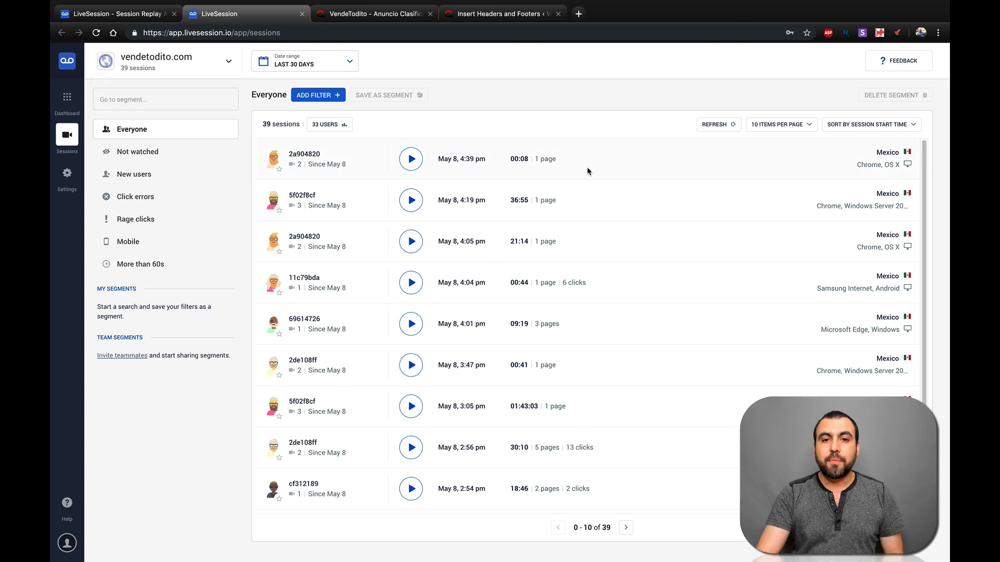
pyautogui.moveTo(539, 172)
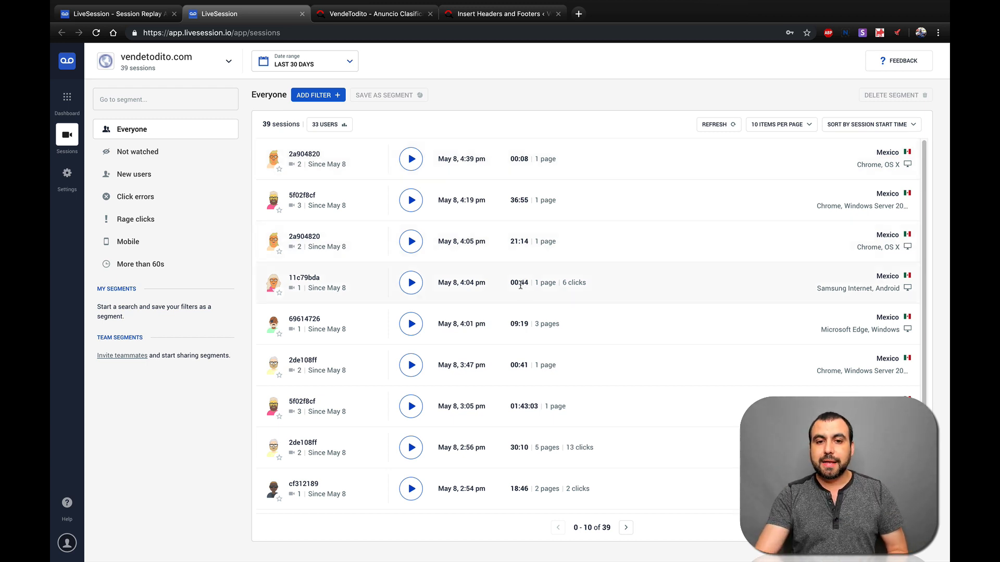
pyautogui.doubleClick(524, 283)
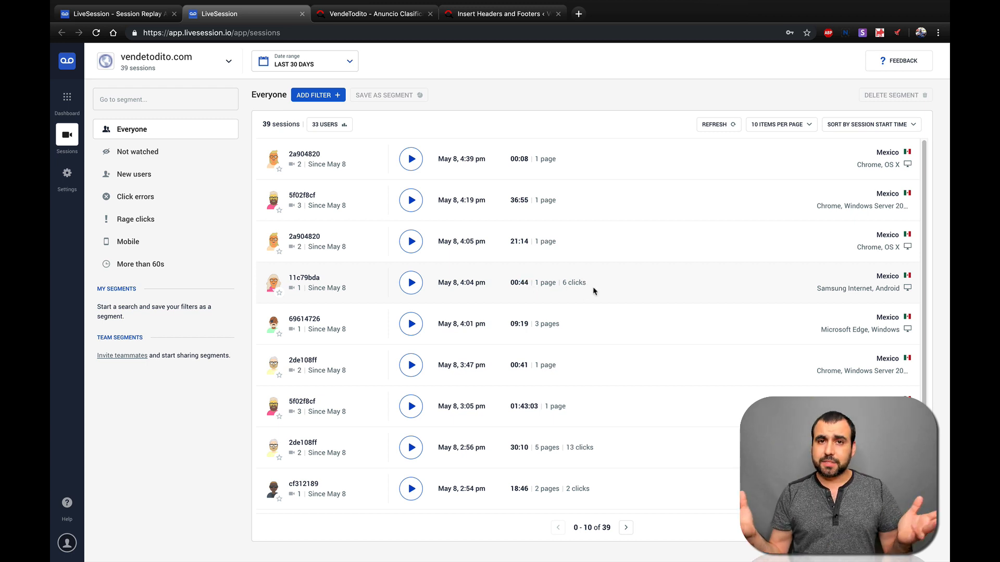
pyautogui.click(410, 282)
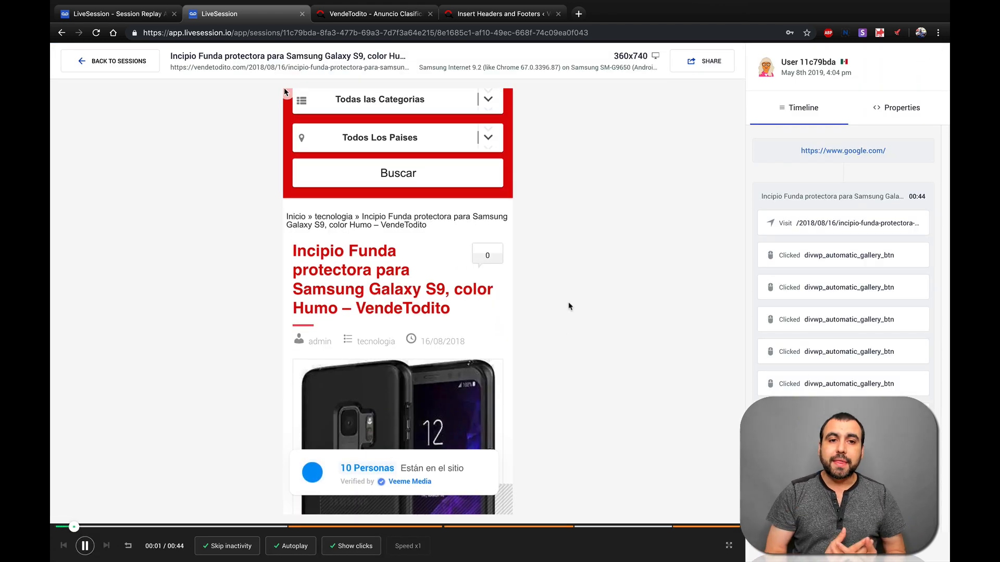
# Watch the replay and return to the refreshed list of 40 sessions.
pyautogui.scroll(-3)
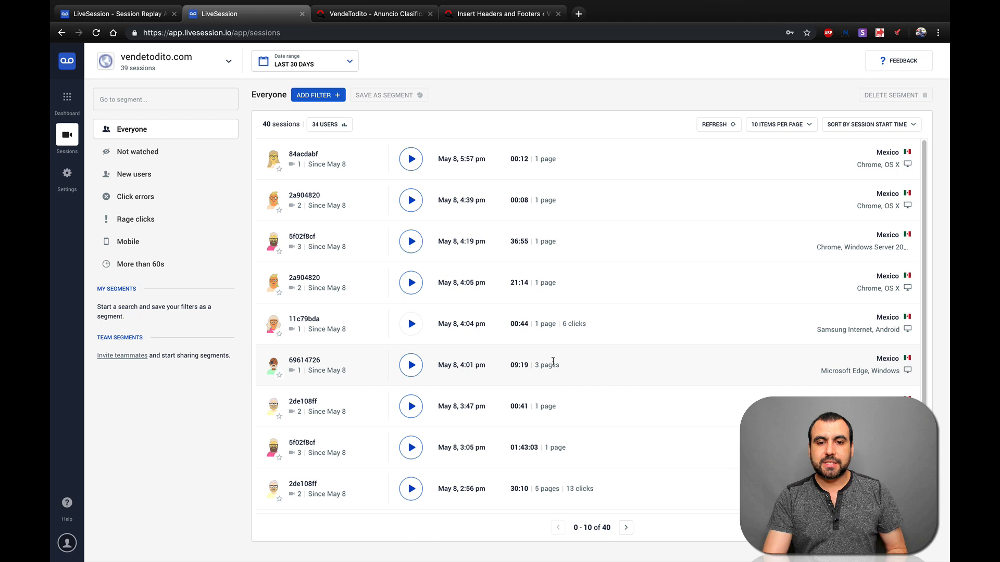
# Replay the 4:01 pm Microsoft Edge session 69614726 through the Intel Core i5-7500 product page.
pyautogui.scroll(-3)
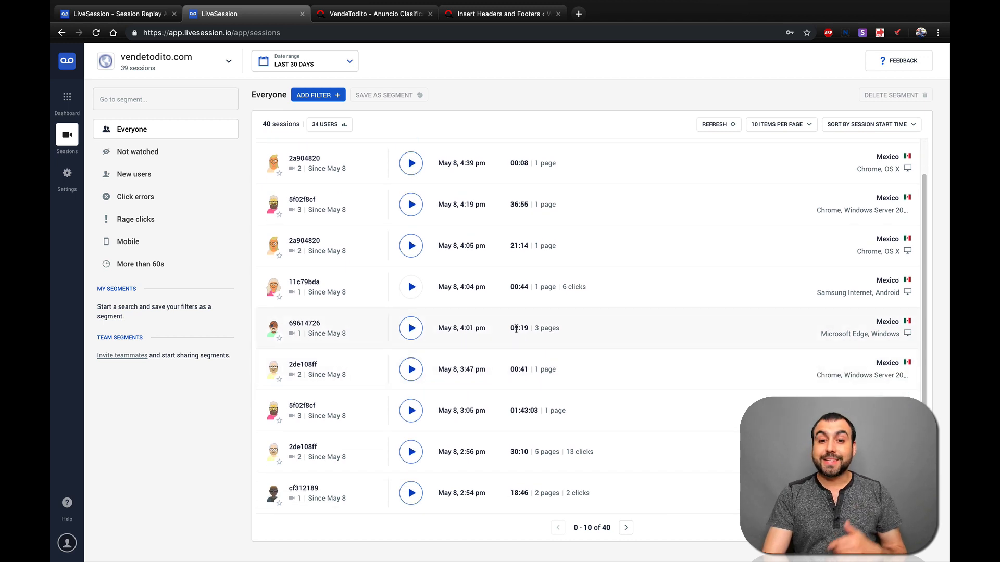
pyautogui.click(410, 328)
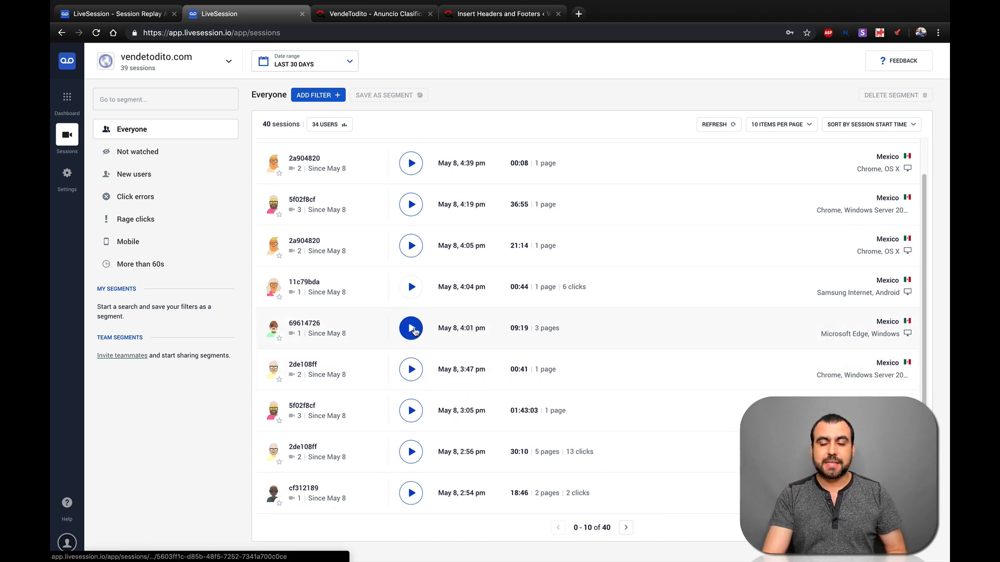
pyautogui.click(410, 329)
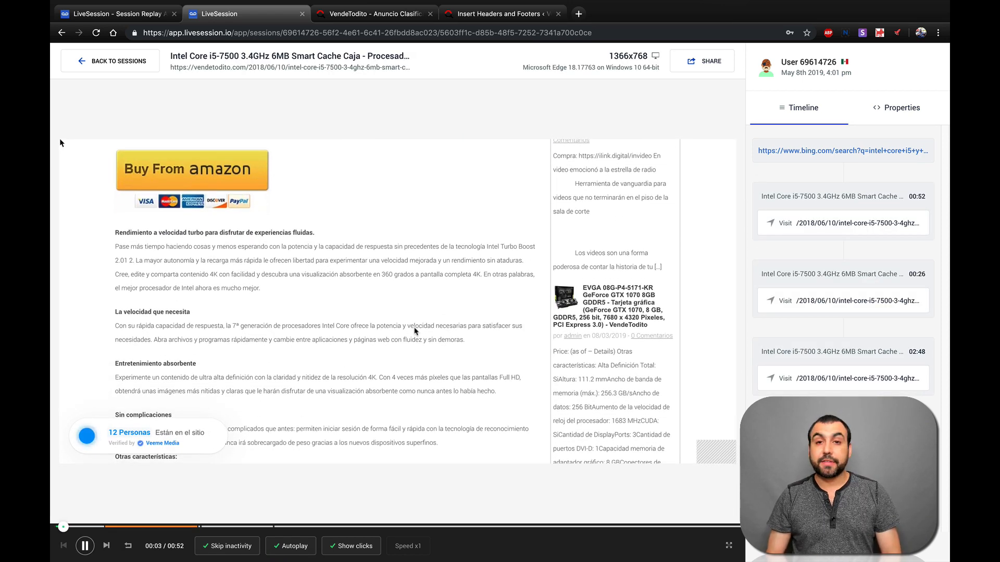
pyautogui.scroll(-3)
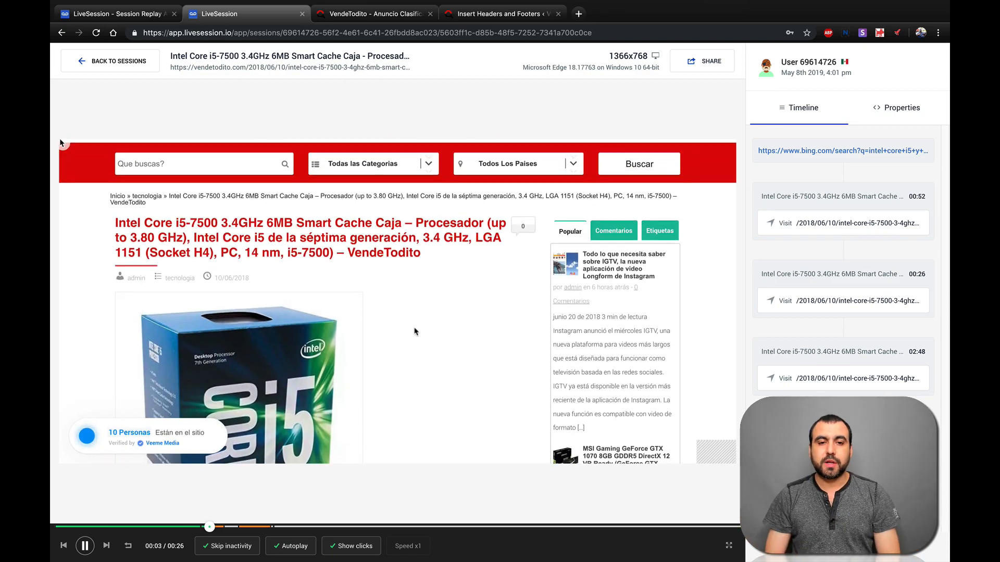
pyautogui.scroll(-3)
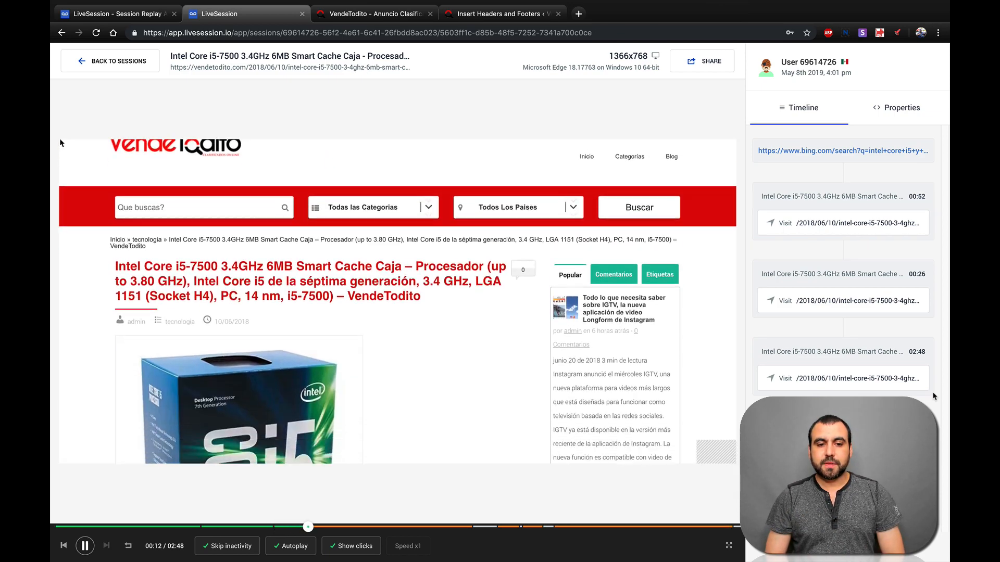
pyautogui.scroll(-3)
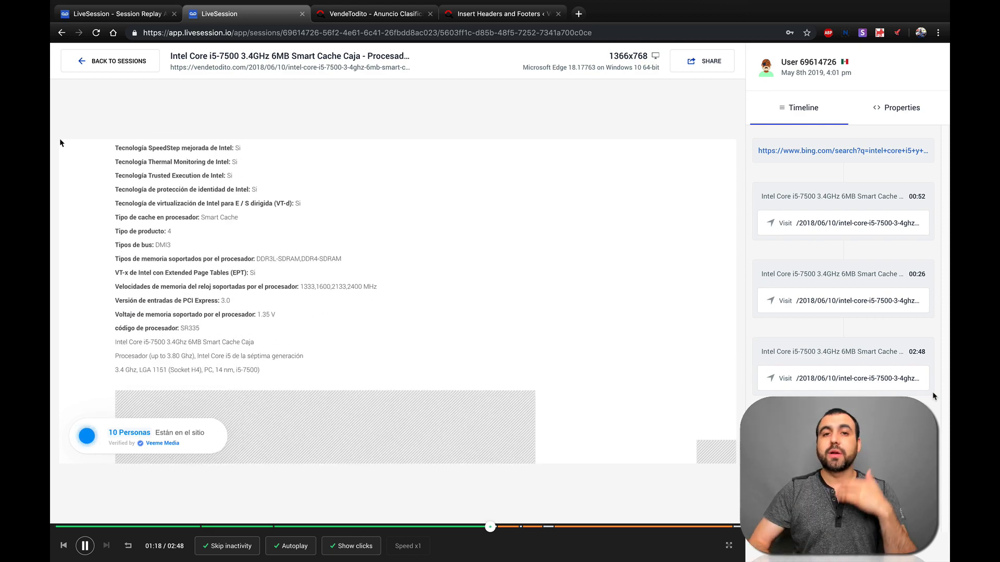
pyautogui.scroll(-3)
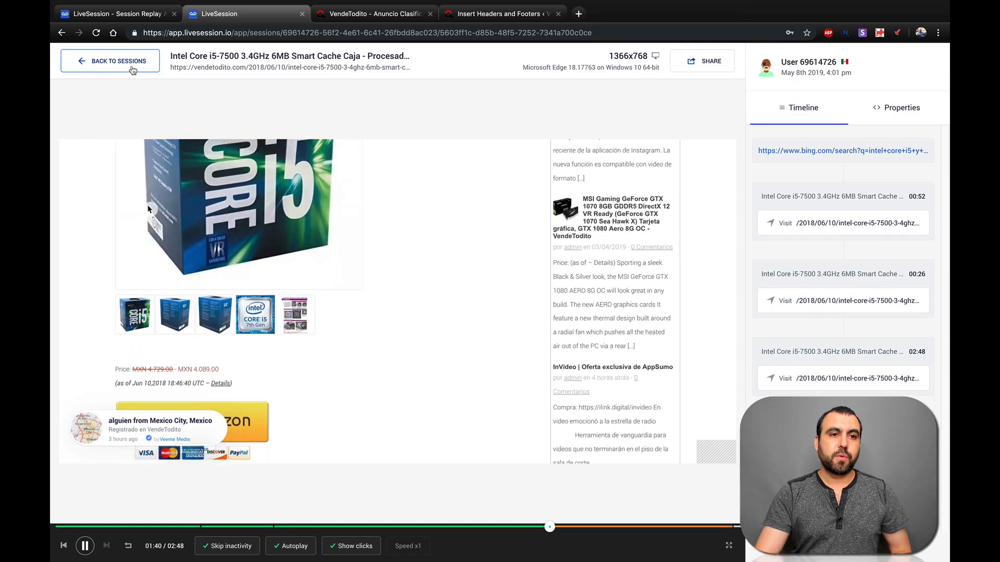
# Replay the 3:05 pm session 5f02f8cf to its end on the Registrate page and return to the 41-session list.
pyautogui.click(110, 60)
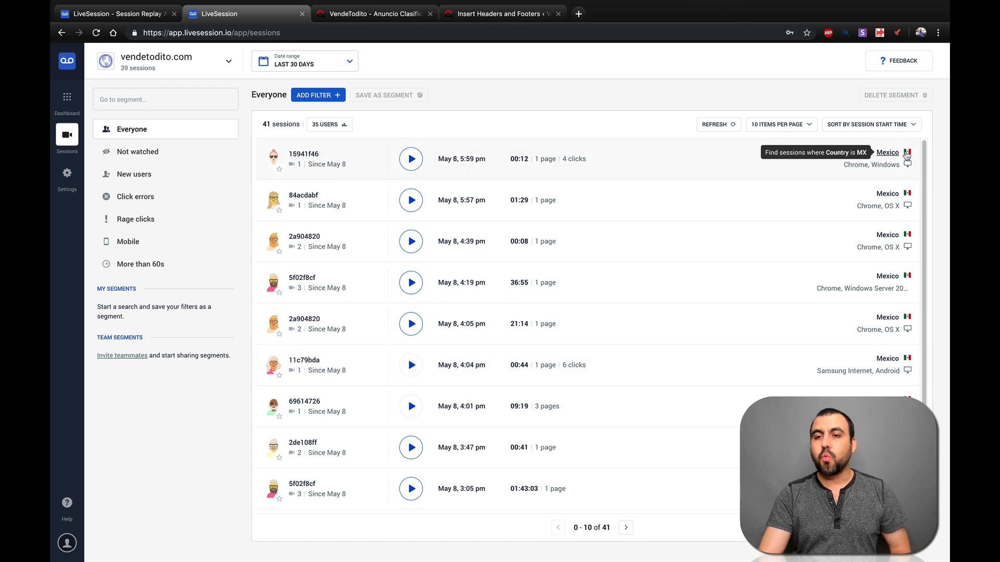
pyautogui.moveTo(940, 320)
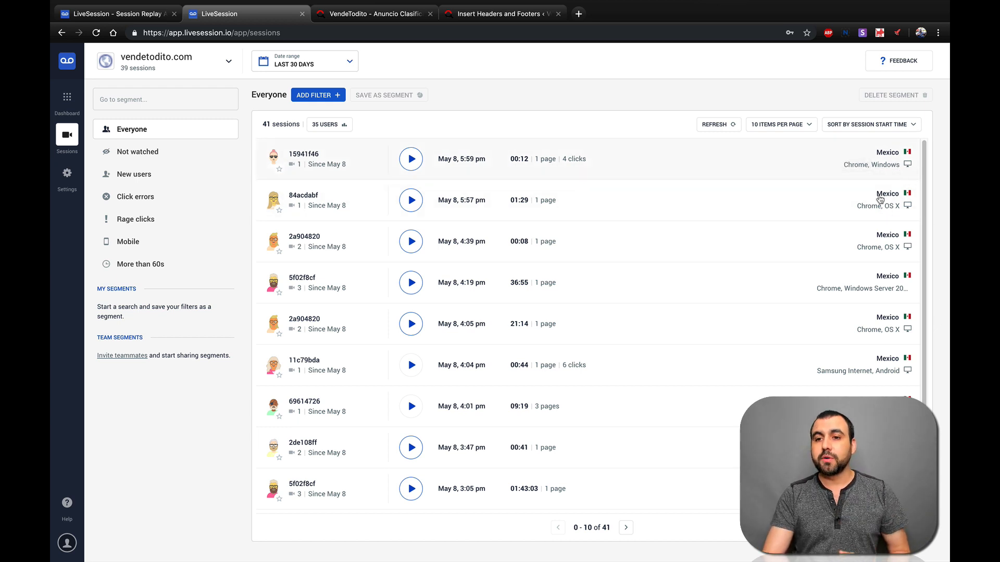
pyautogui.moveTo(888, 214)
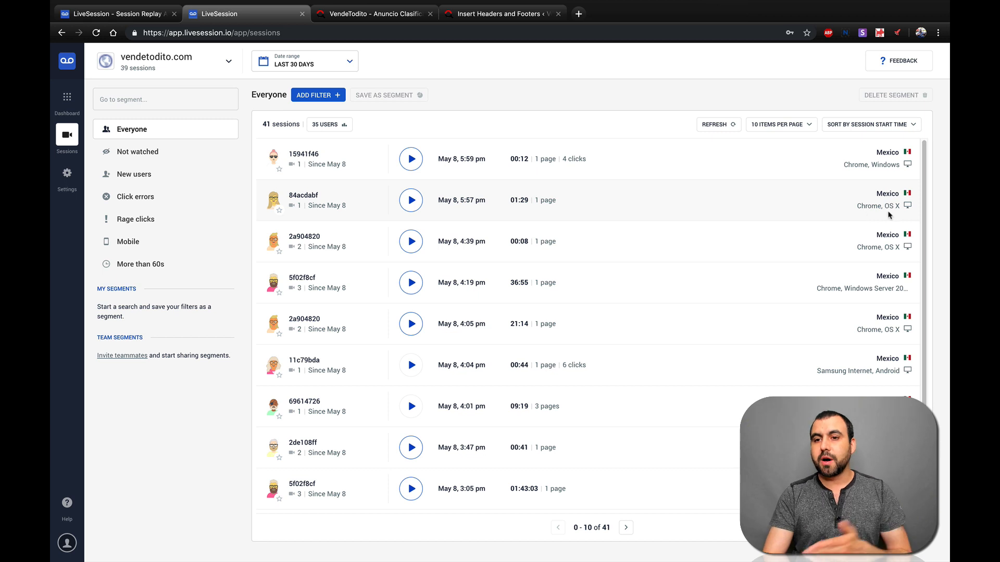
pyautogui.scroll(-3)
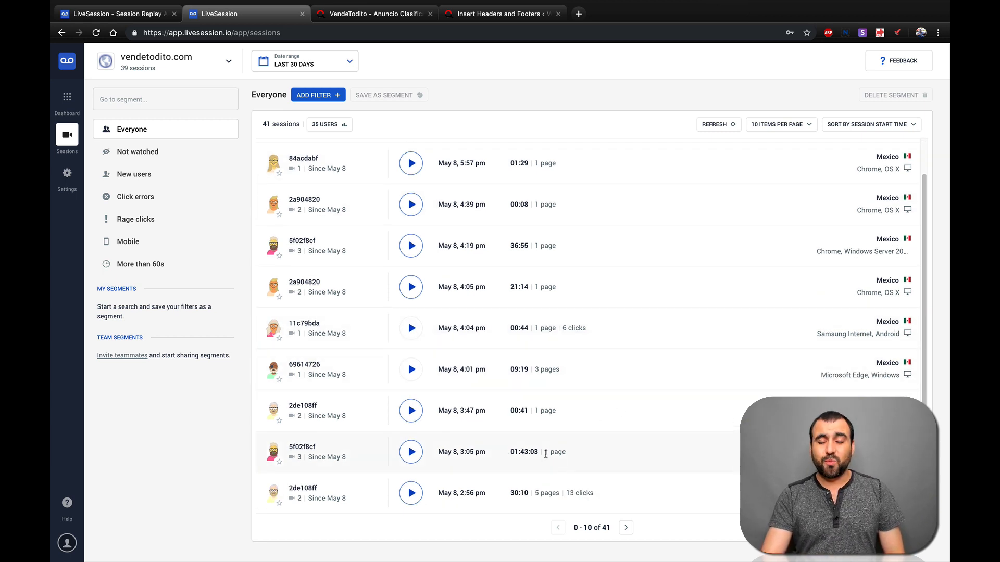
pyautogui.click(410, 451)
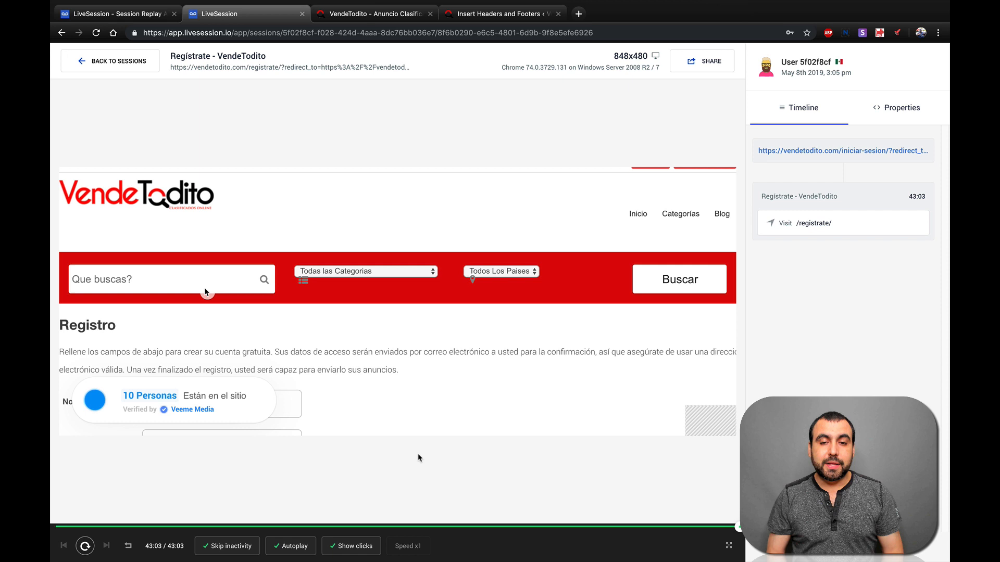
pyautogui.moveTo(116, 104)
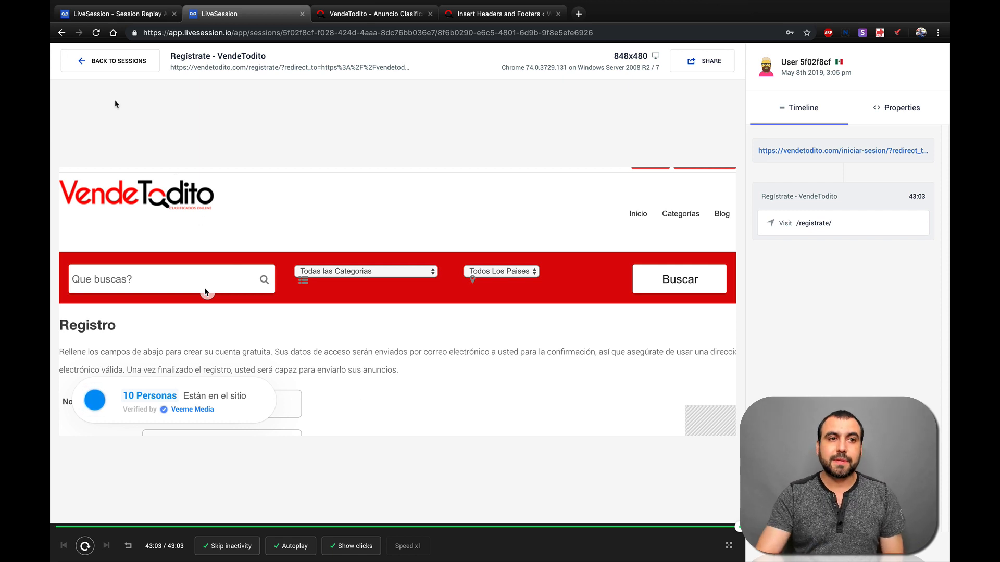
pyautogui.click(110, 61)
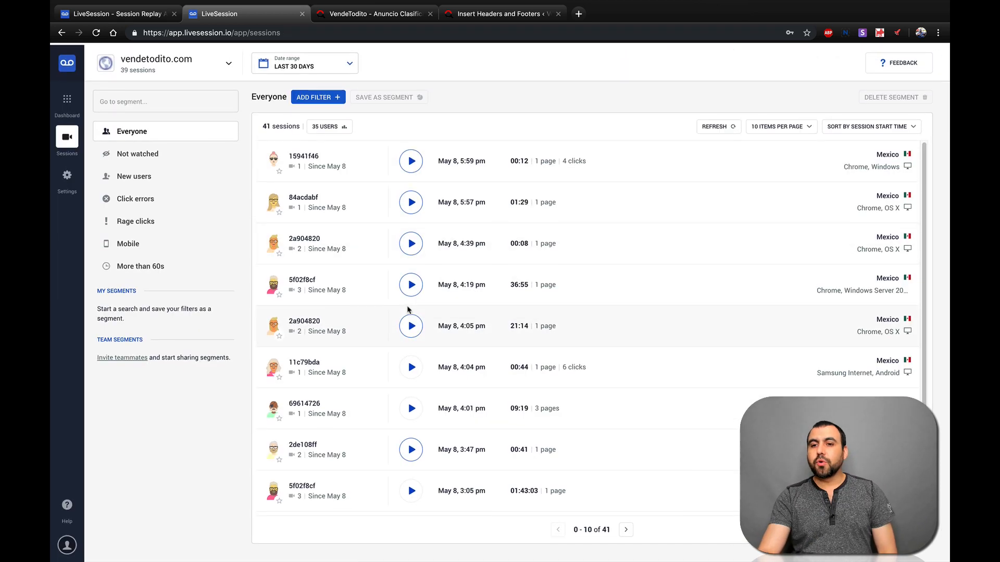
pyautogui.scroll(-3)
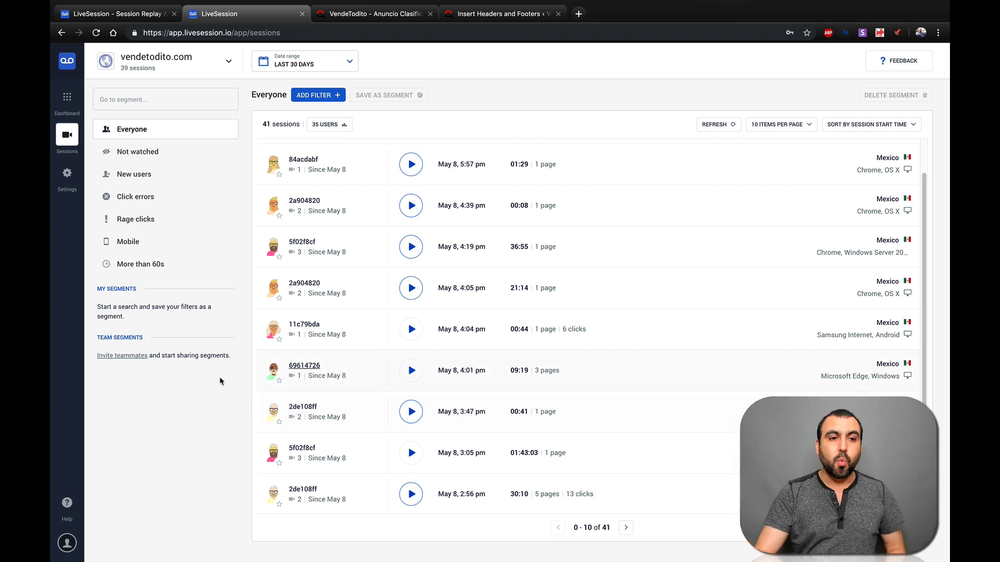
pyautogui.moveTo(144, 156)
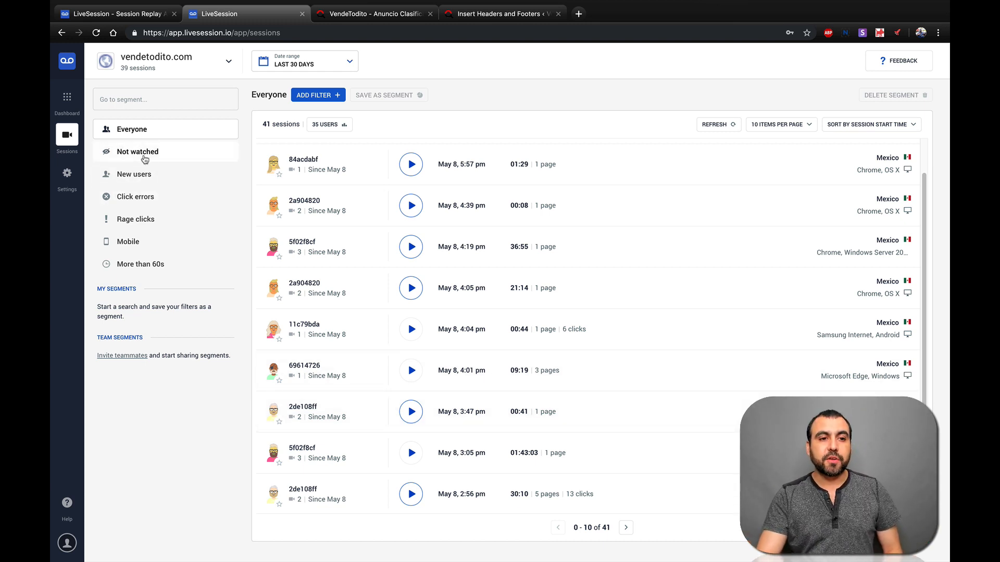
pyautogui.moveTo(134, 156)
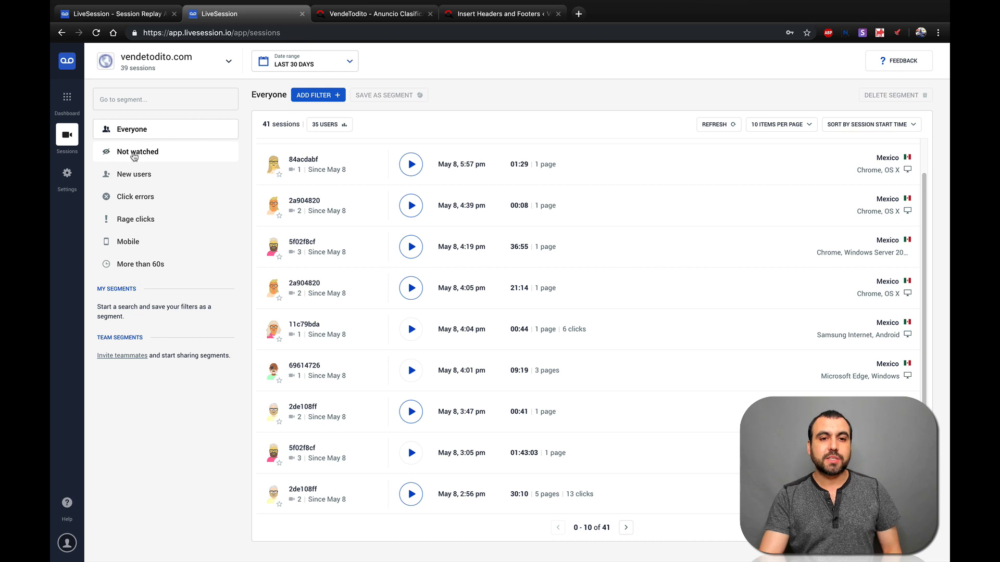
# Filter the list by Not watched, then by More than 60s, leaving 19 sessions.
pyautogui.click(138, 152)
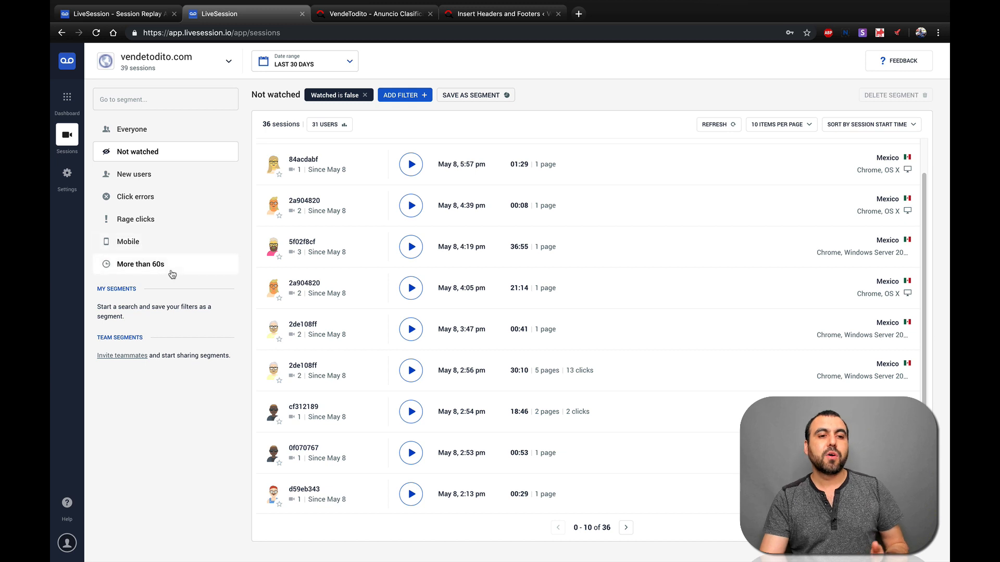
pyautogui.click(139, 263)
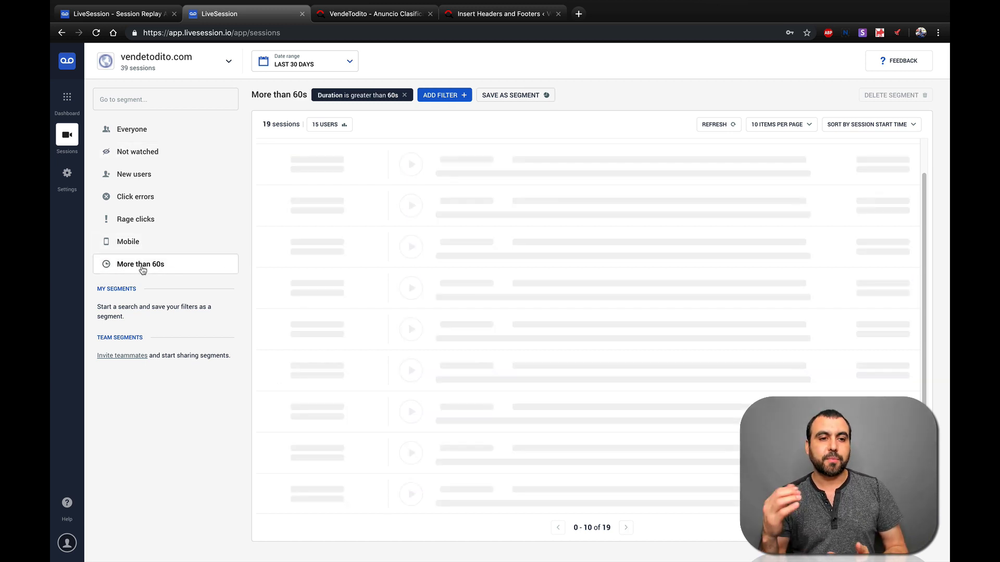